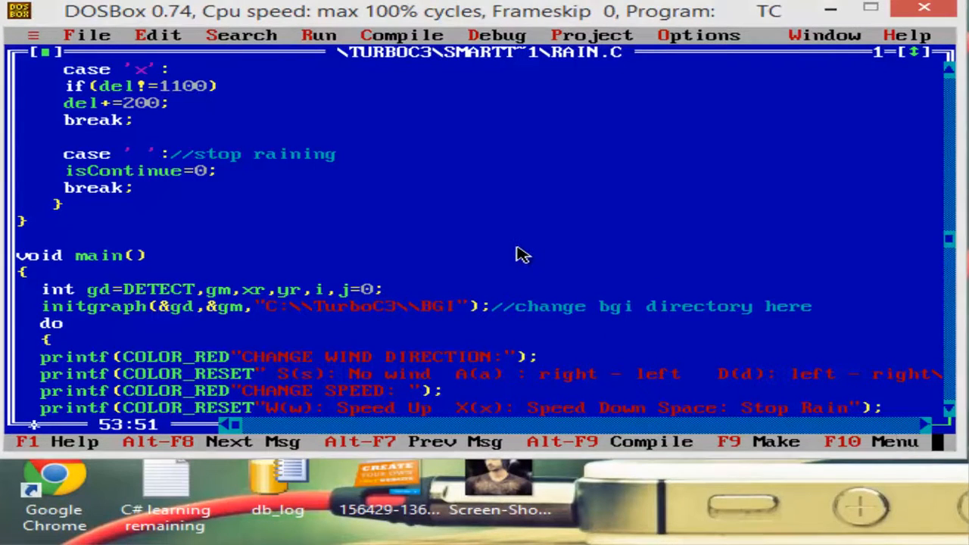
mouse_move(481, 246)
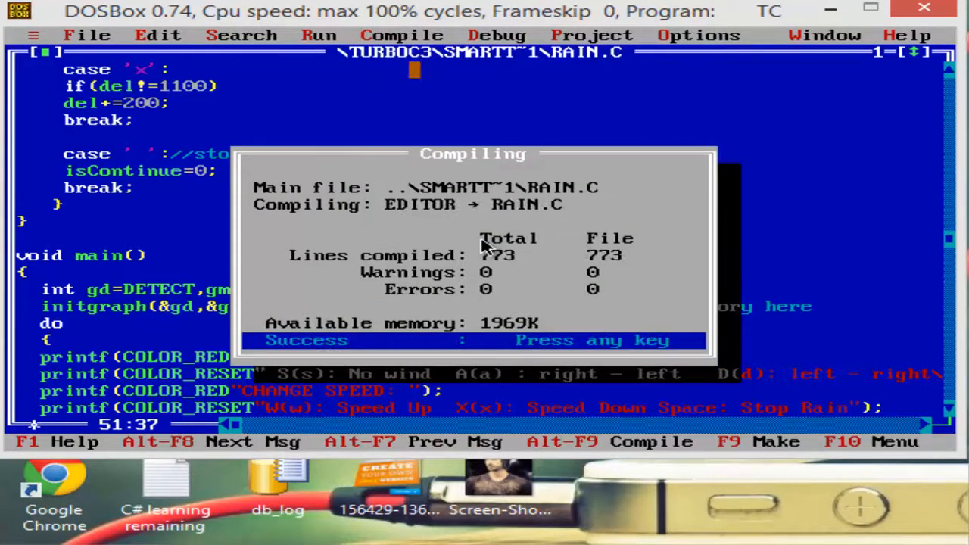
Dismiss the successful RAIN.C compile summary and run the rain program.
left_click(319, 35)
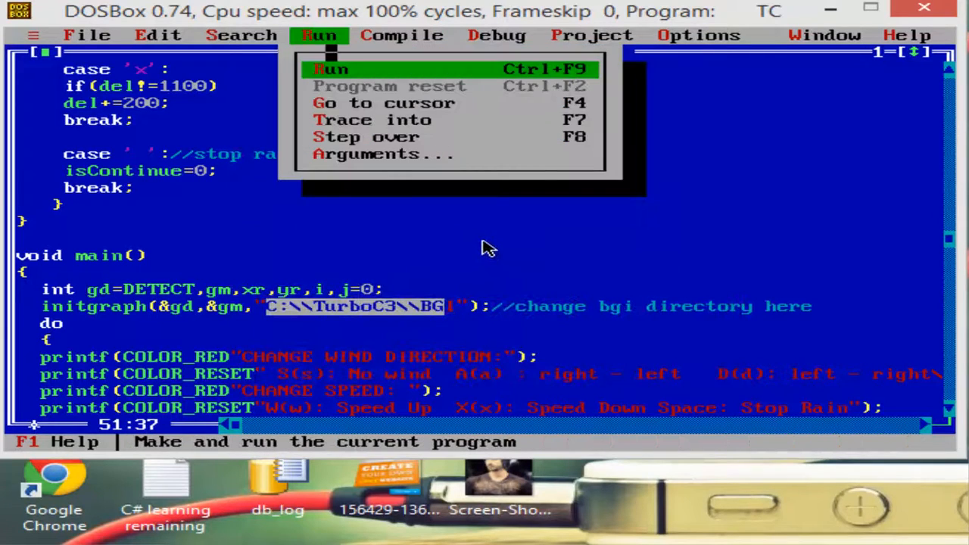
left_click(331, 69)
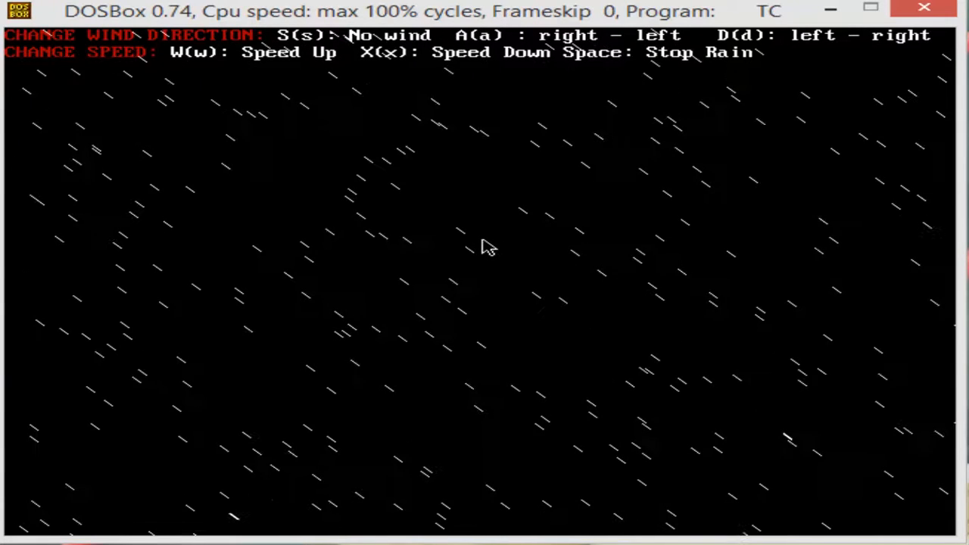
Switch the rain's wind with A and D, then S so rain falls straight down.
key("a")
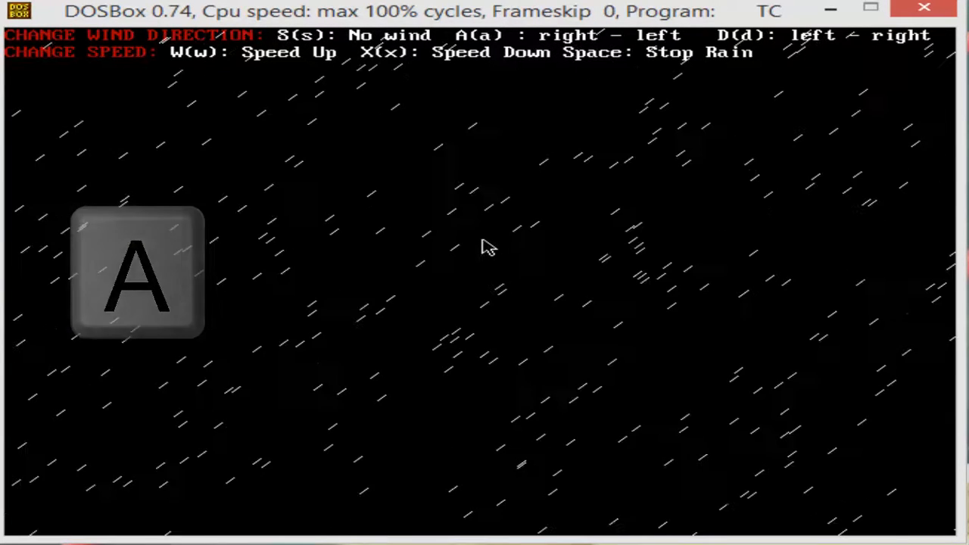
key("d")
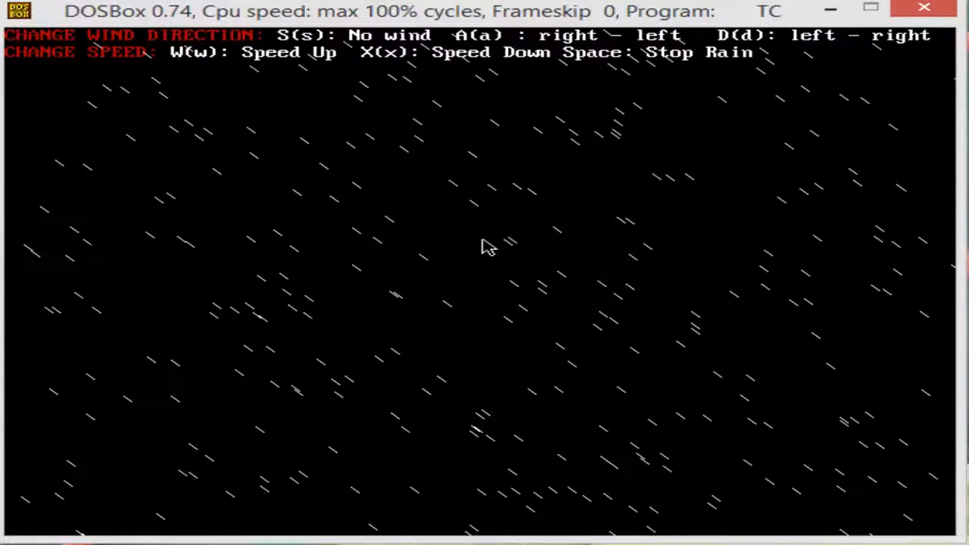
key("s")
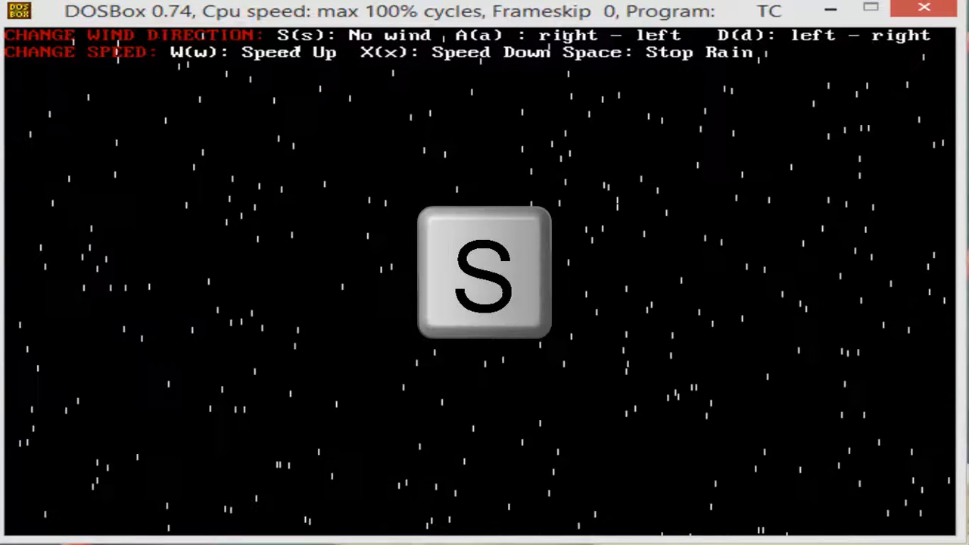
Keep no wind, speed up the falling rain twice with W, then slow it with X.
key("s")
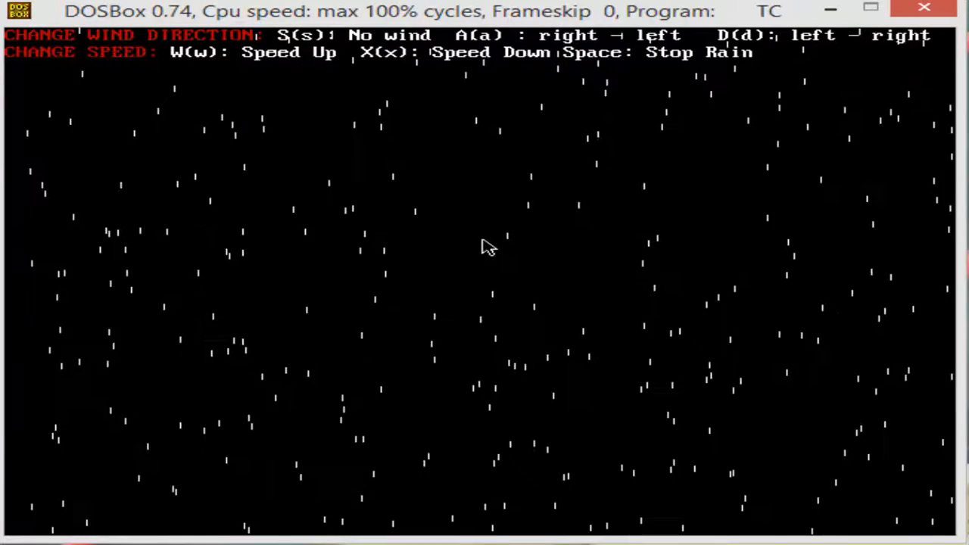
key("w")
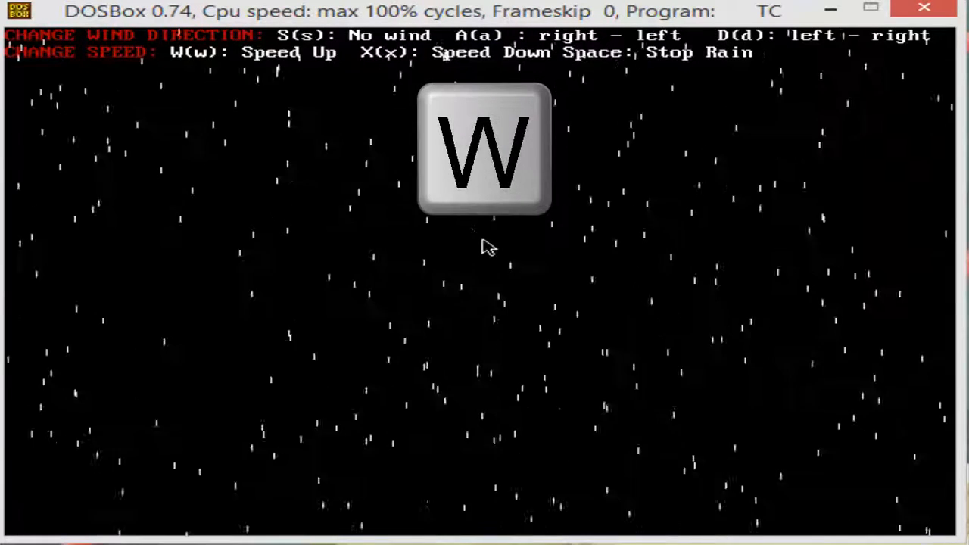
key("w")
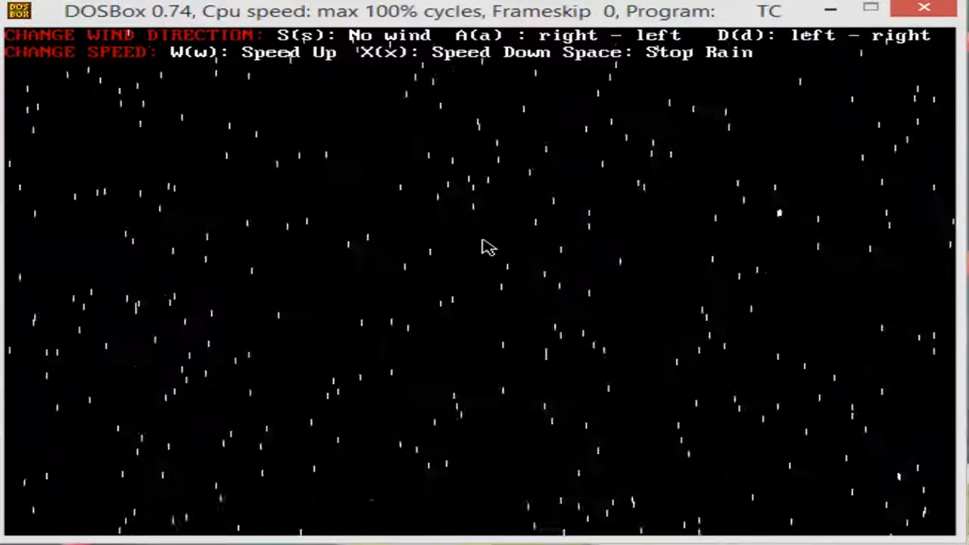
key("x")
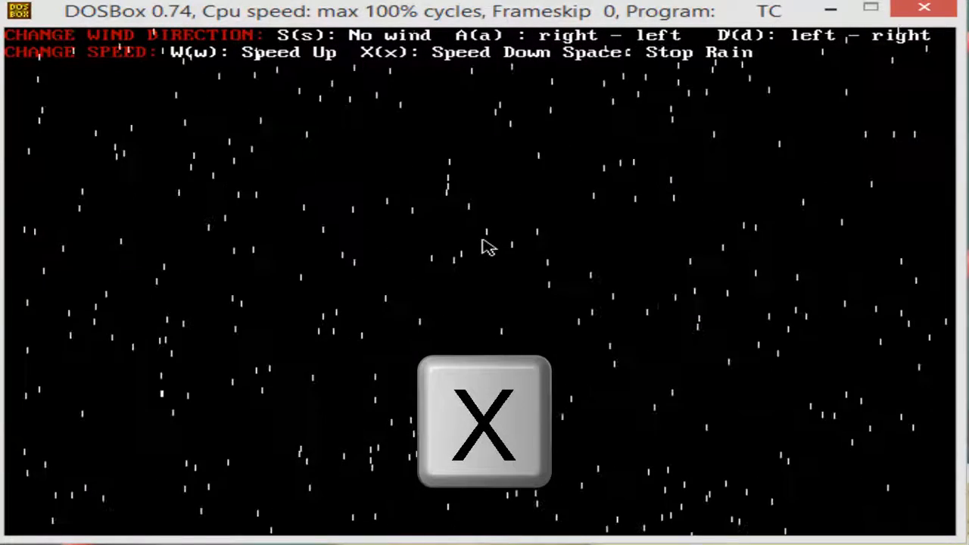